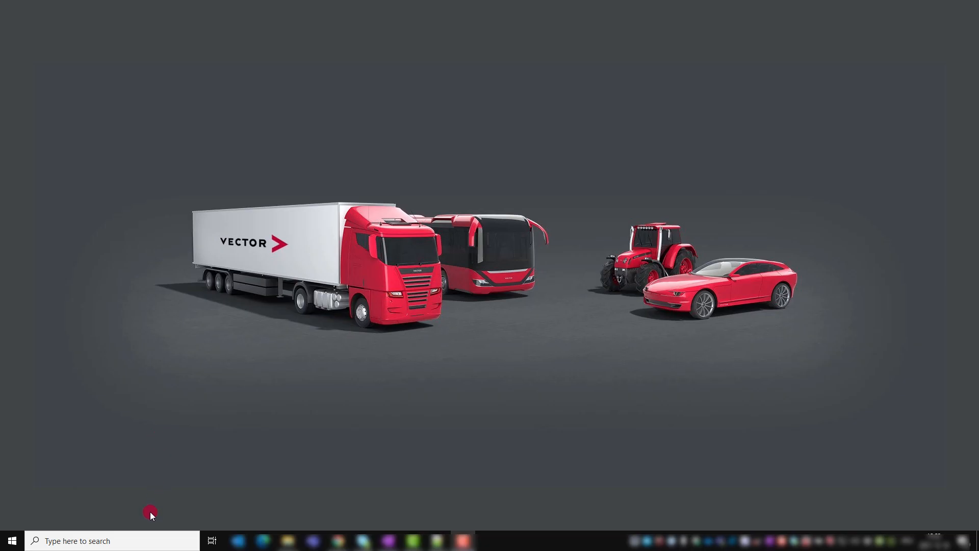
- Search Windows for 'licens' and launch Vector License Client
text(licens)
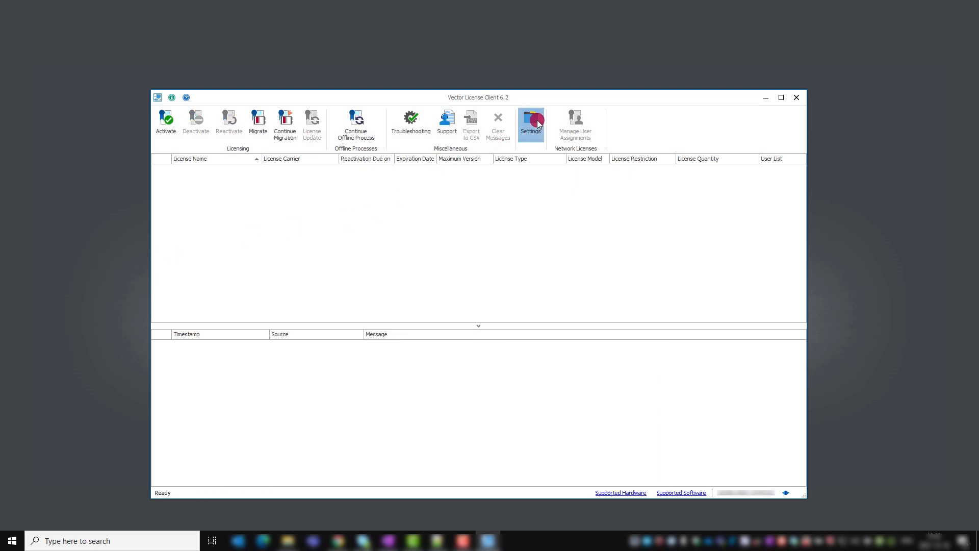
- Run the proxy test in Settings, which fails to reach the license server, and keep the system proxy
click(529, 120)
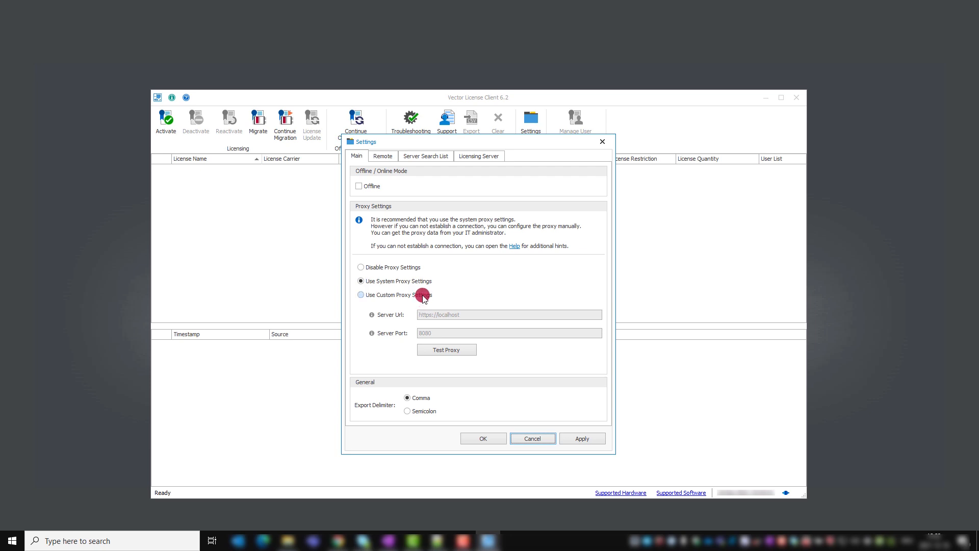
click(361, 294)
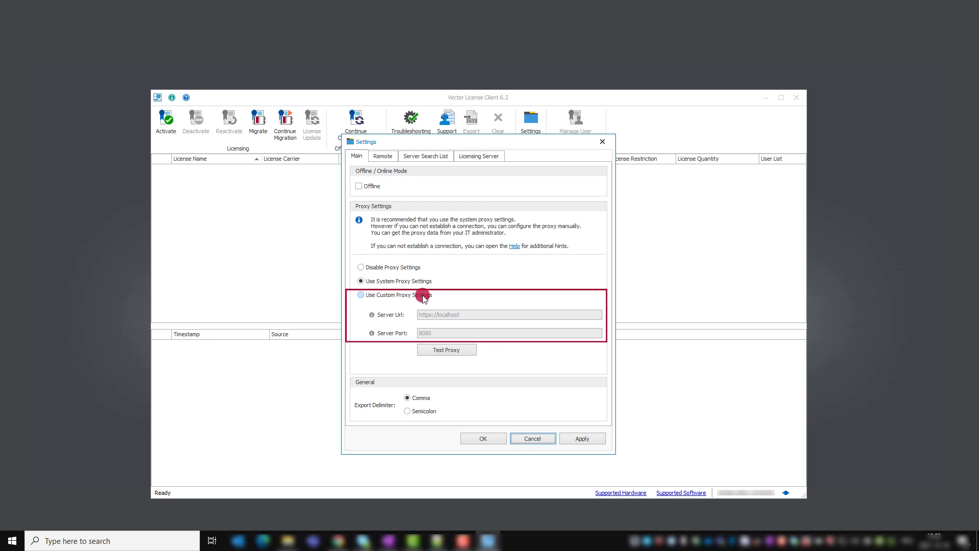
click(361, 280)
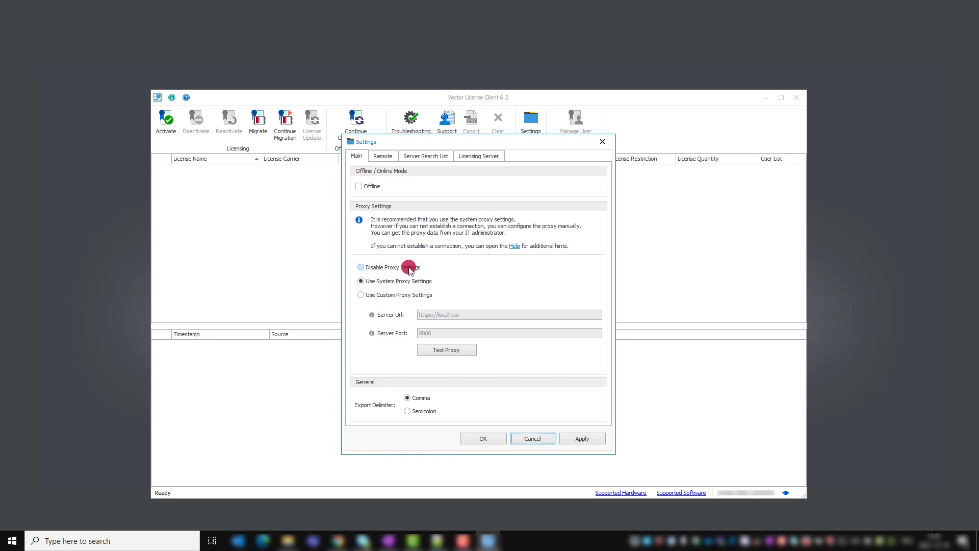
click(445, 349)
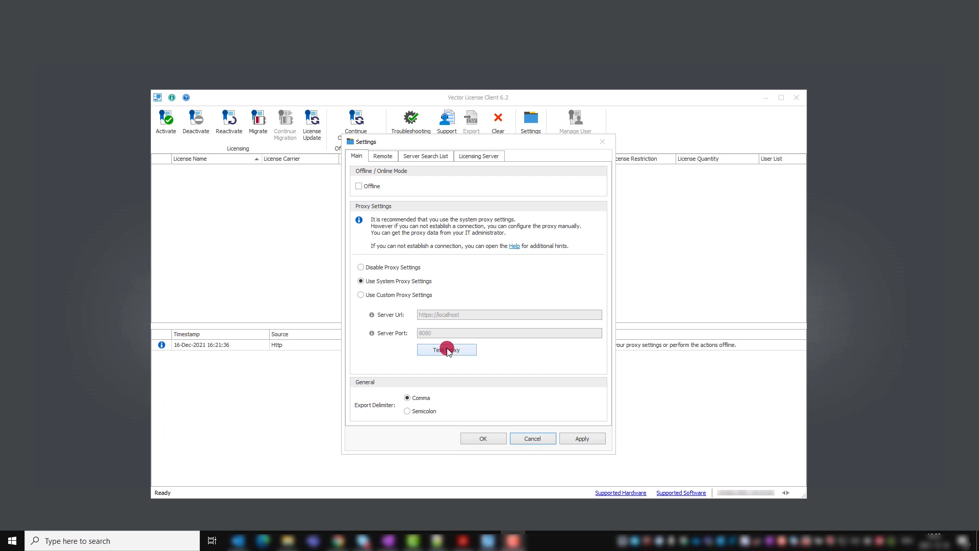
click(446, 349)
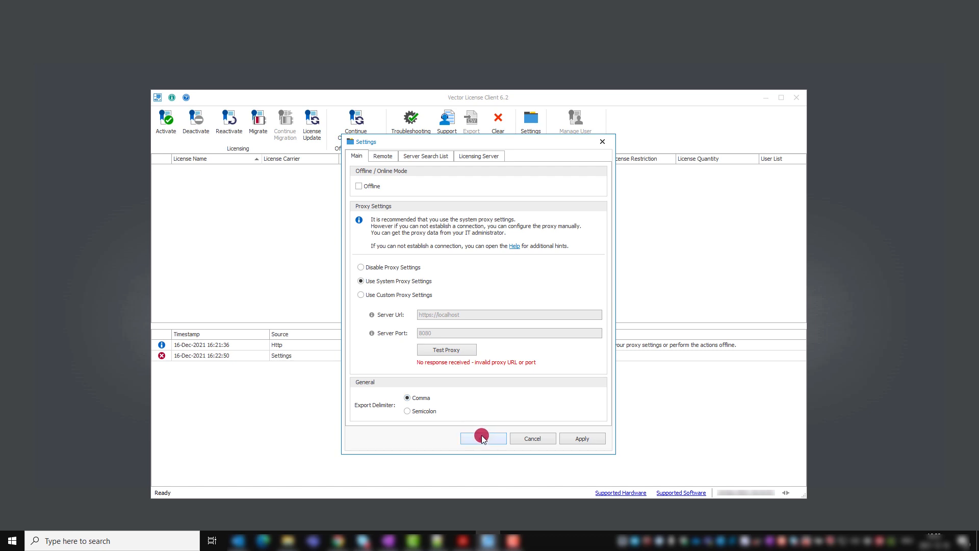
click(483, 437)
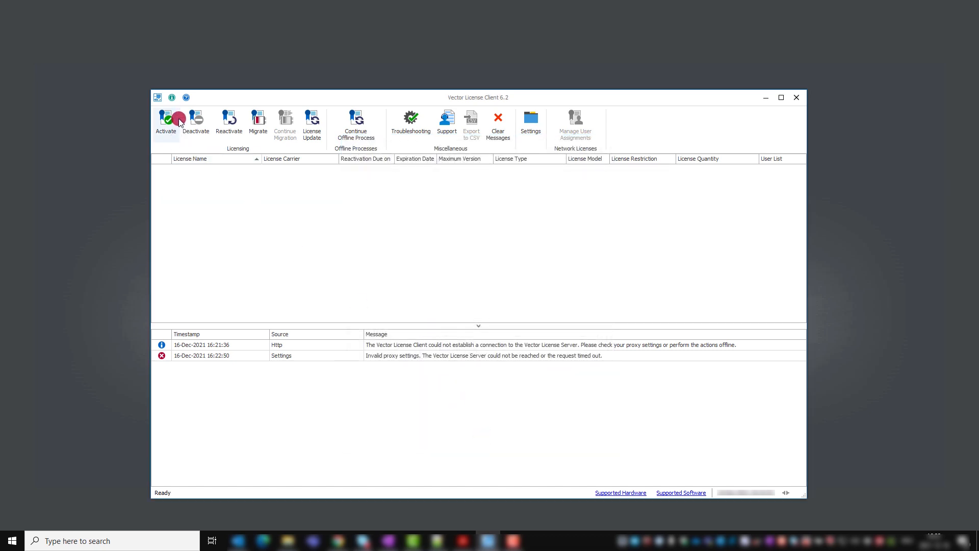
- Start an offline activation with the pasted activation key and VN1630A carrier, and create a context file
click(165, 122)
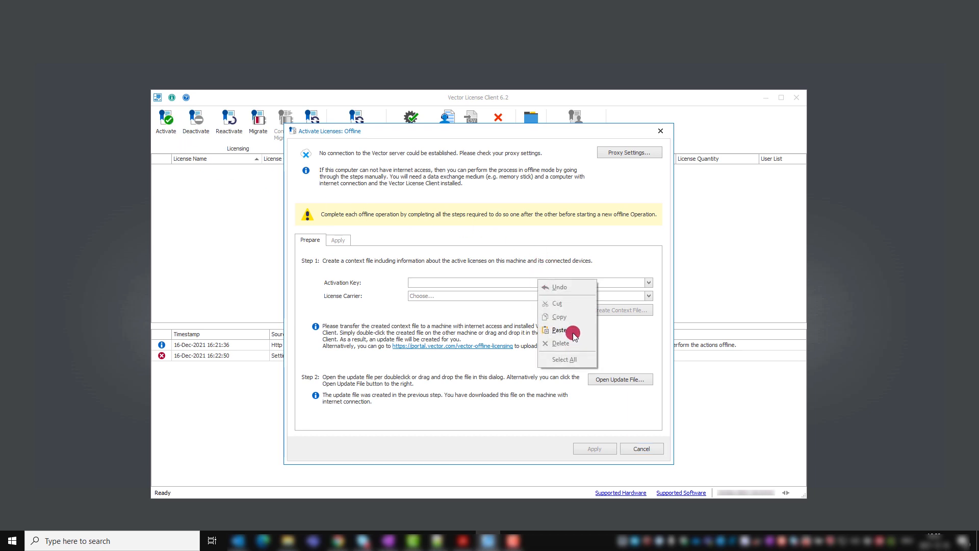
click(559, 330)
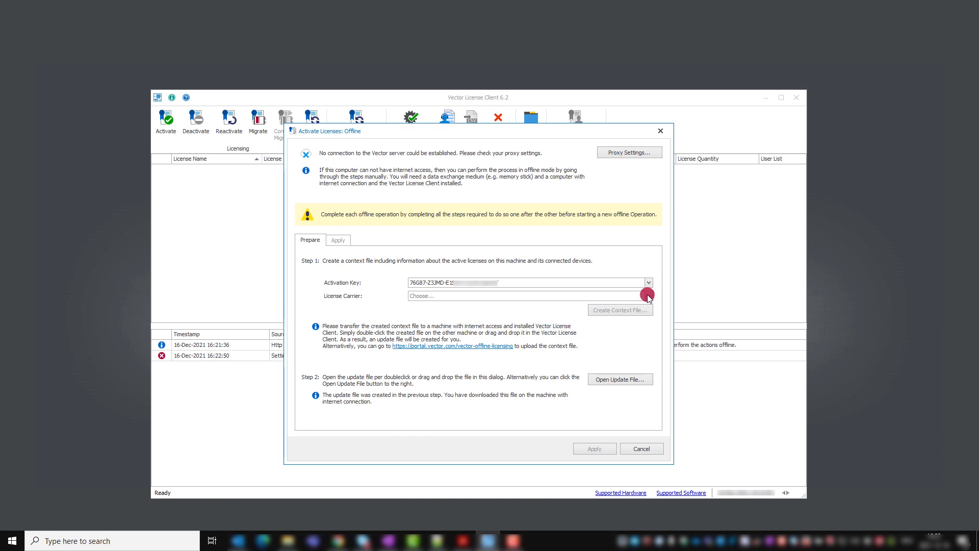
click(648, 295)
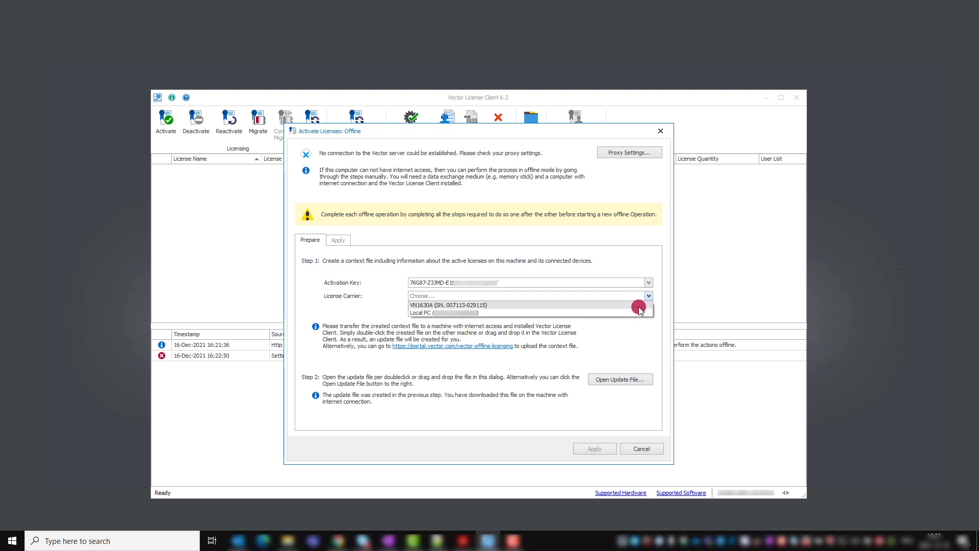
click(447, 305)
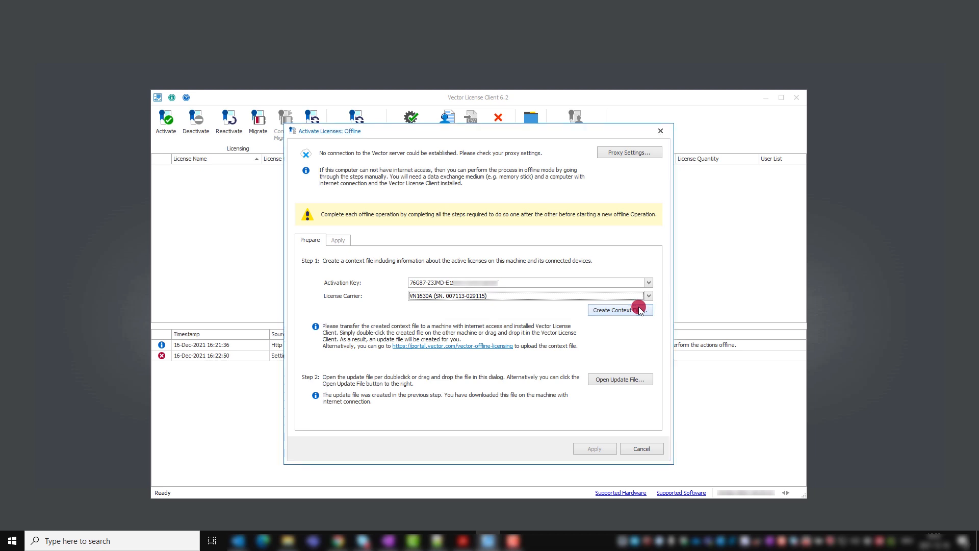
click(615, 310)
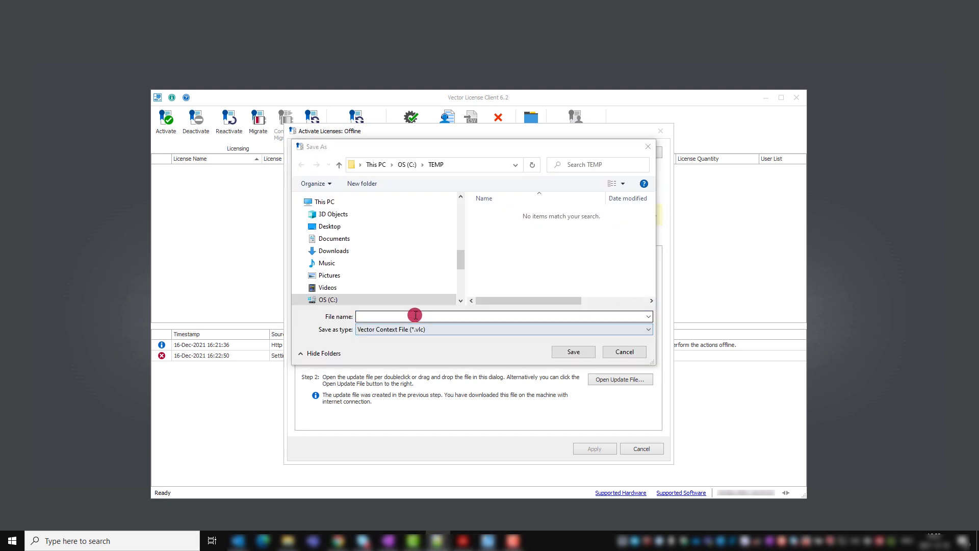
- Save ExampleContextFile.vlc into C:\TEMP and show its folder
text(ExampleContextFile)
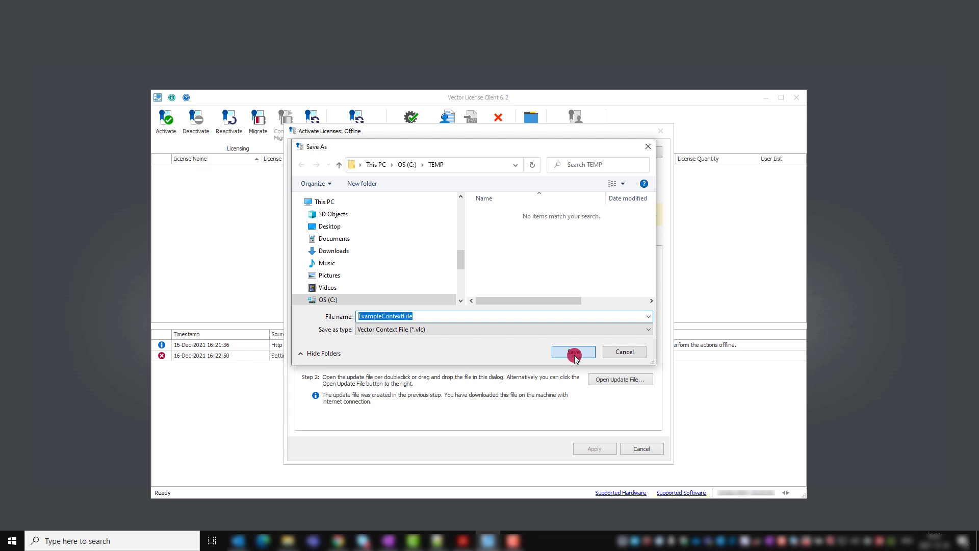
click(572, 351)
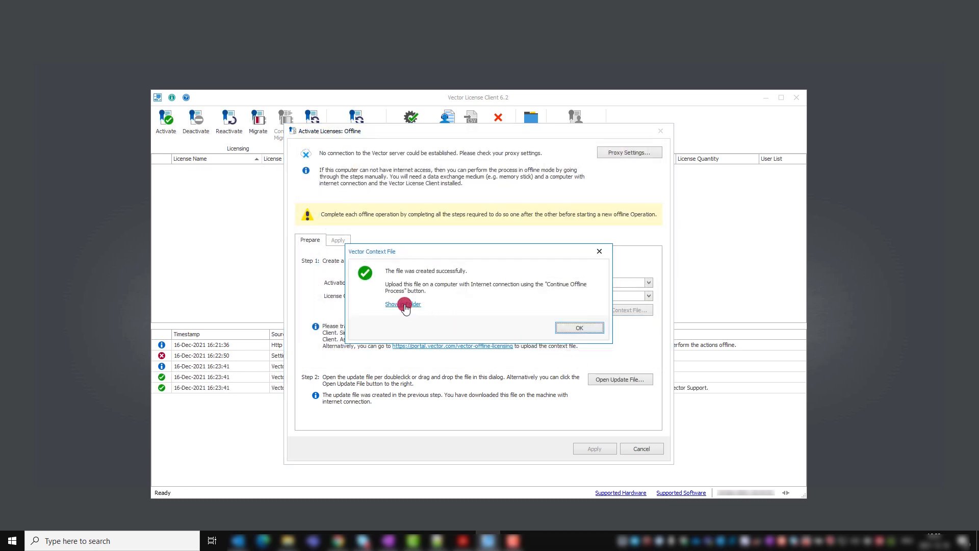
click(403, 304)
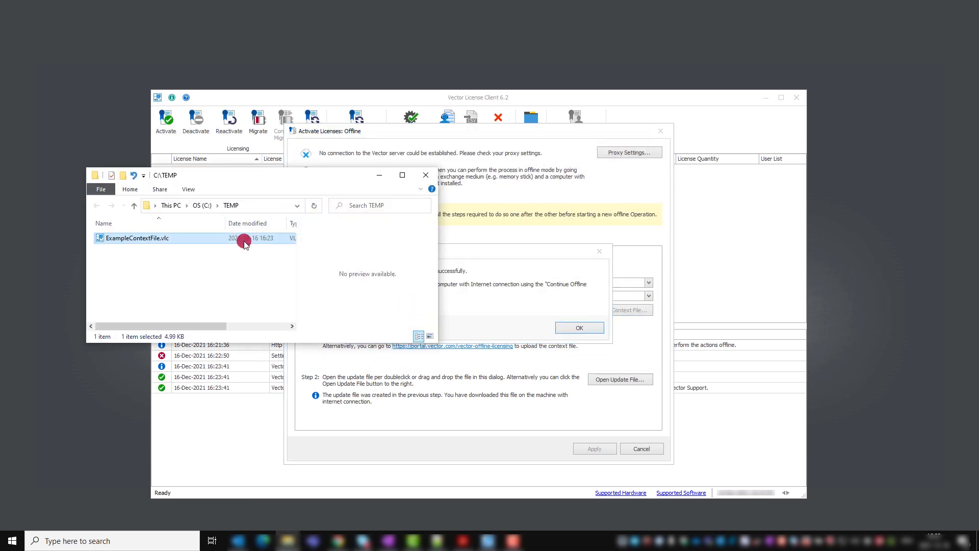
mouse_move(200, 241)
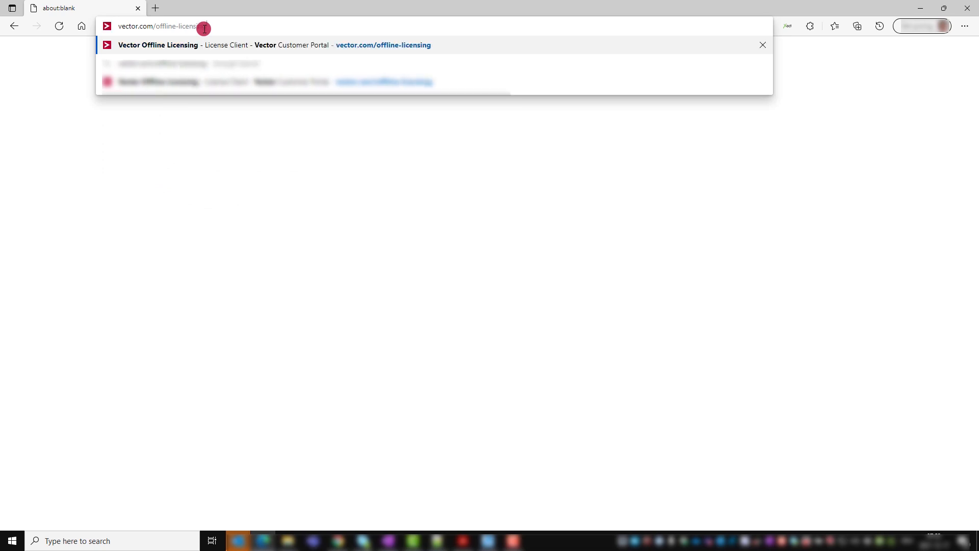
- Upload ExampleContextFile.vlc to the Vector Offline Licensing page
click(383, 45)
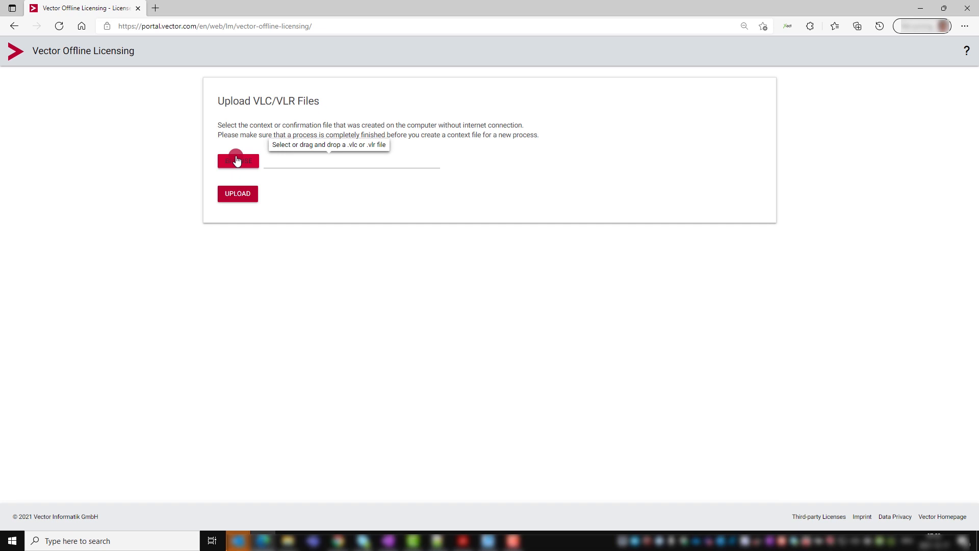
click(237, 161)
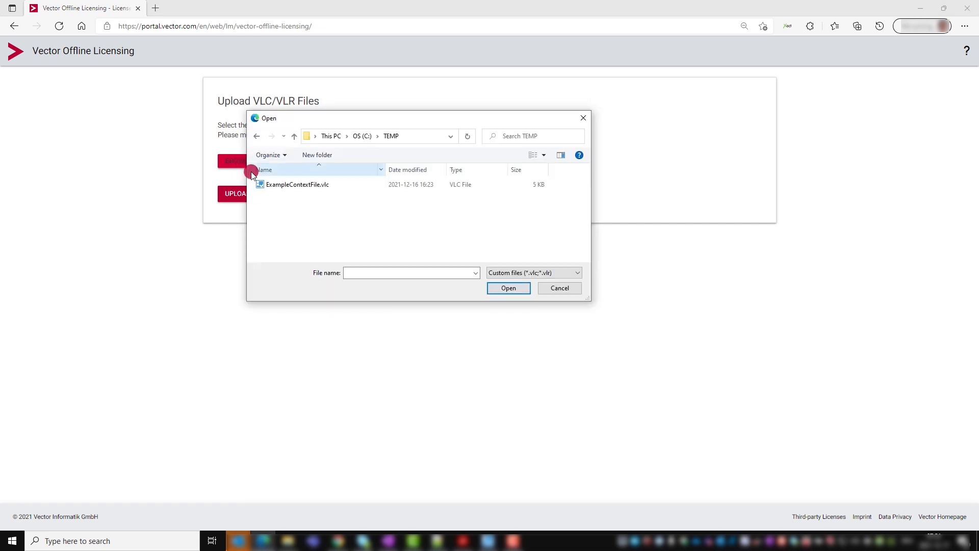
click(297, 184)
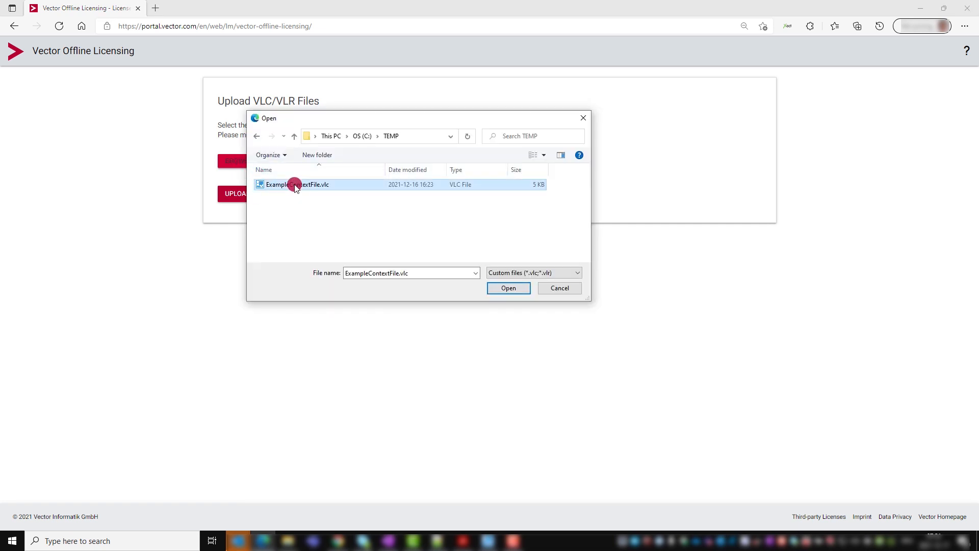
click(507, 288)
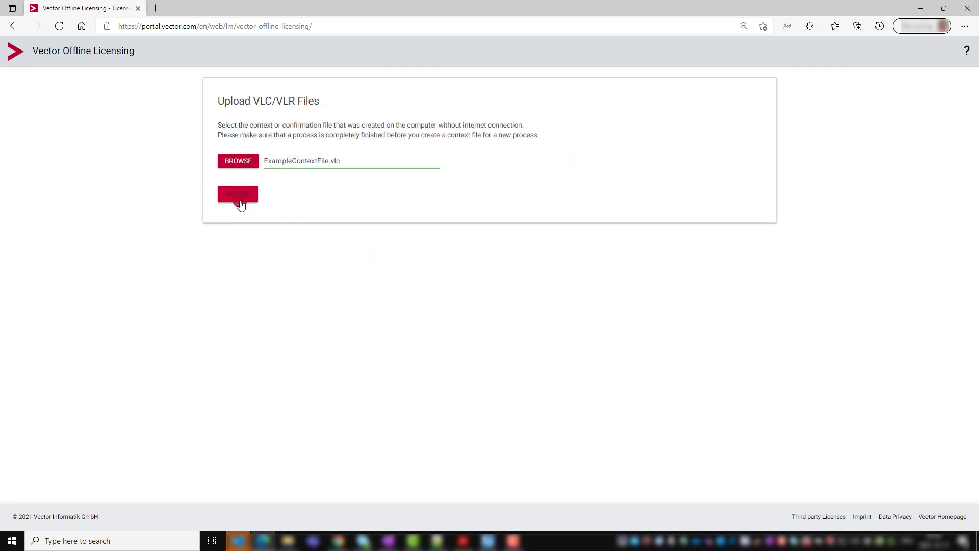
click(237, 194)
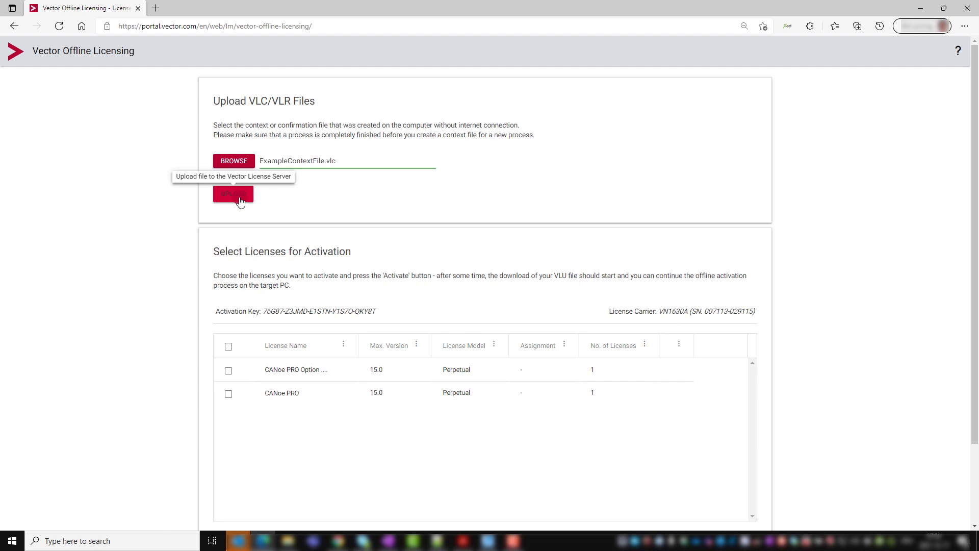
- Select the CANoe PRO Option license and activate it to generate the update file
scroll(down, 3)
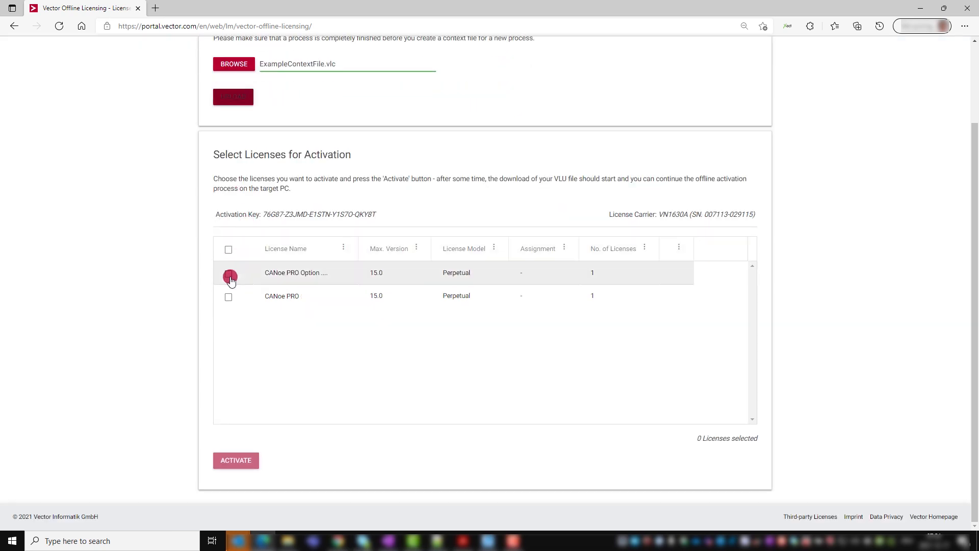
click(228, 273)
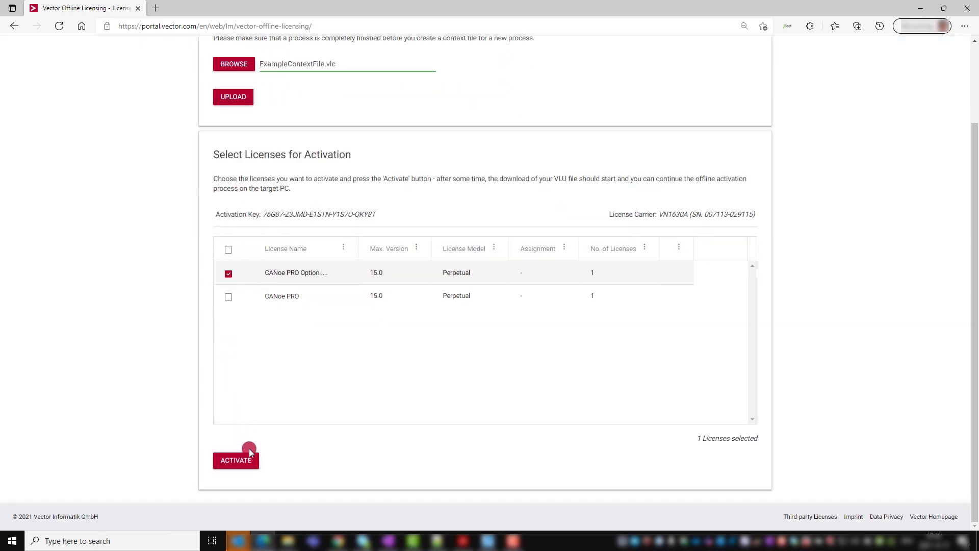
click(236, 459)
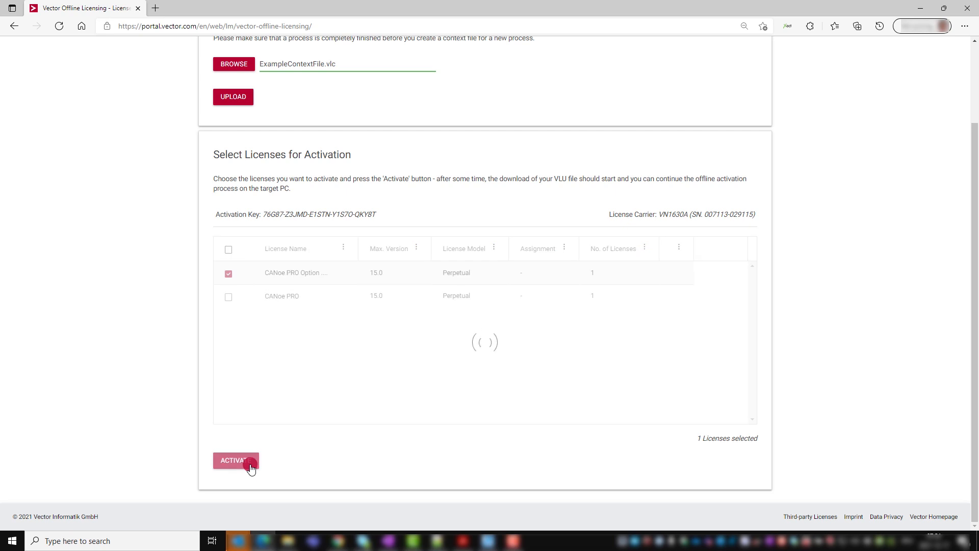
click(235, 460)
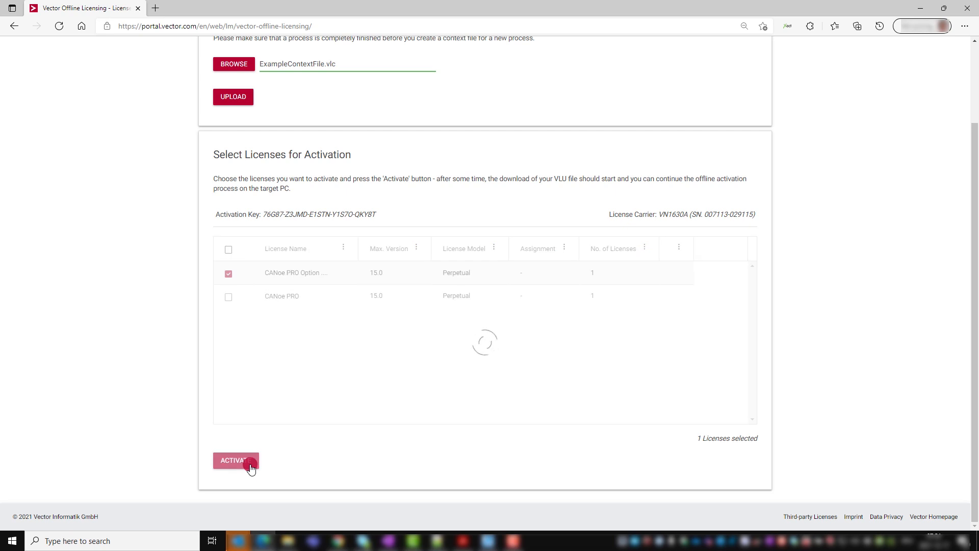
click(236, 460)
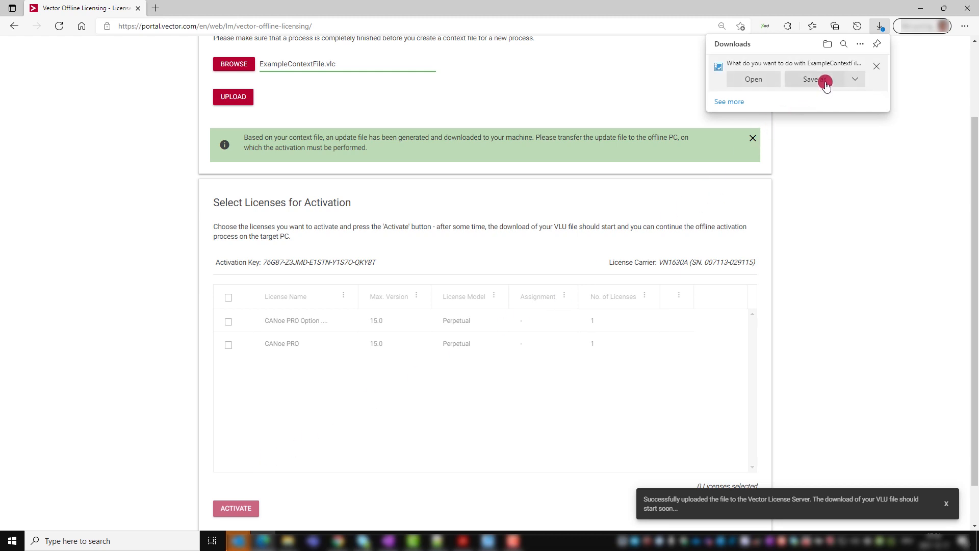
- Save ExampleContextFile_Update.vlu into C:\TEMP under its suggested name
click(811, 79)
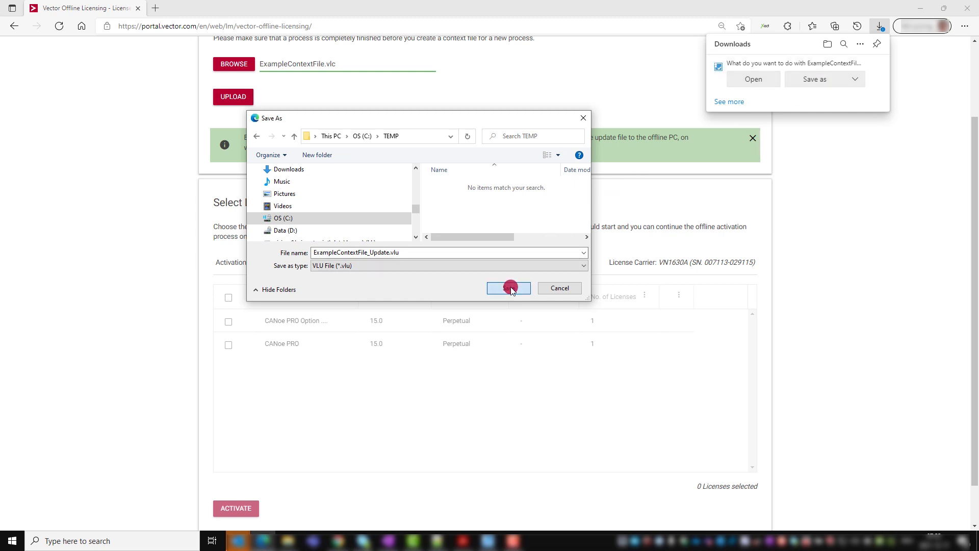
click(507, 288)
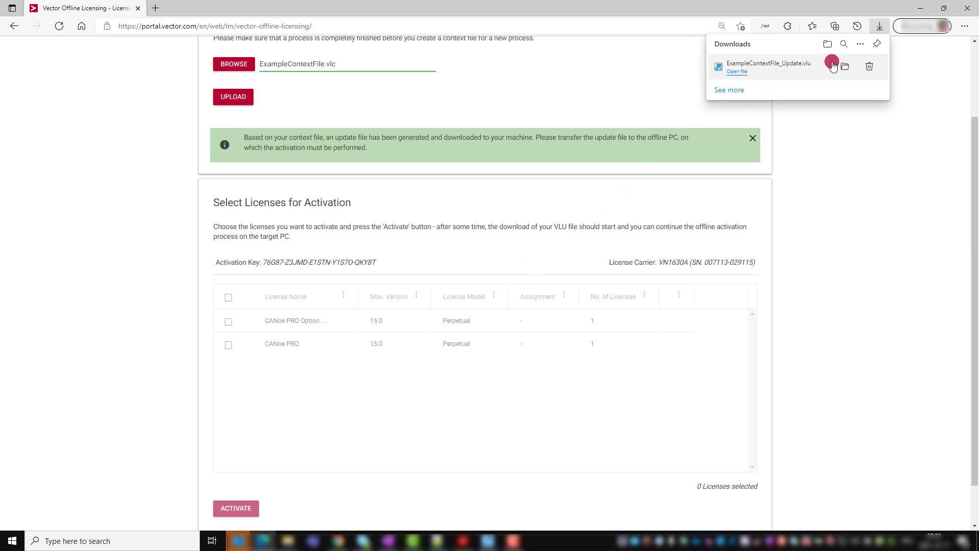
click(845, 67)
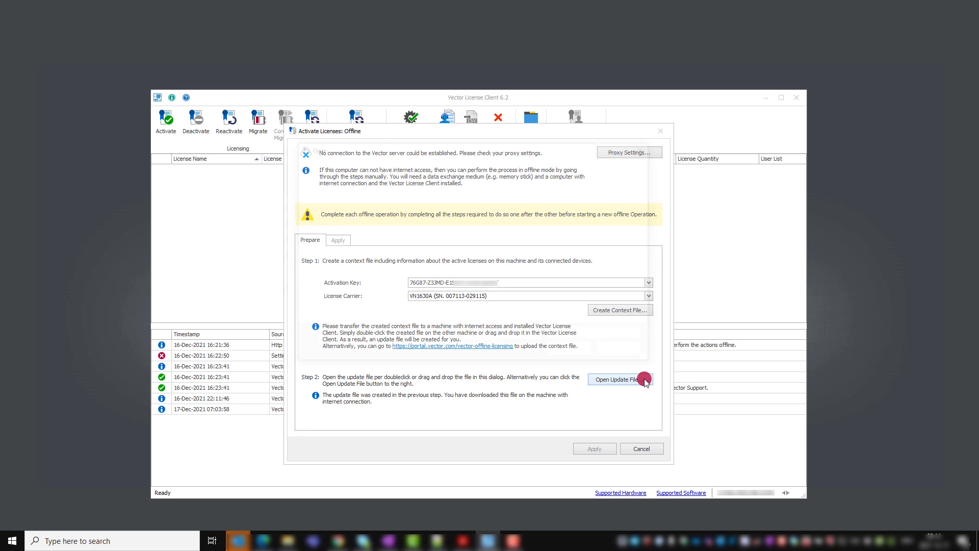
- Load ExampleContextFile_Update.vlu and apply it to activate CANoe PRO Option /Ethernet on VN1630A
click(619, 378)
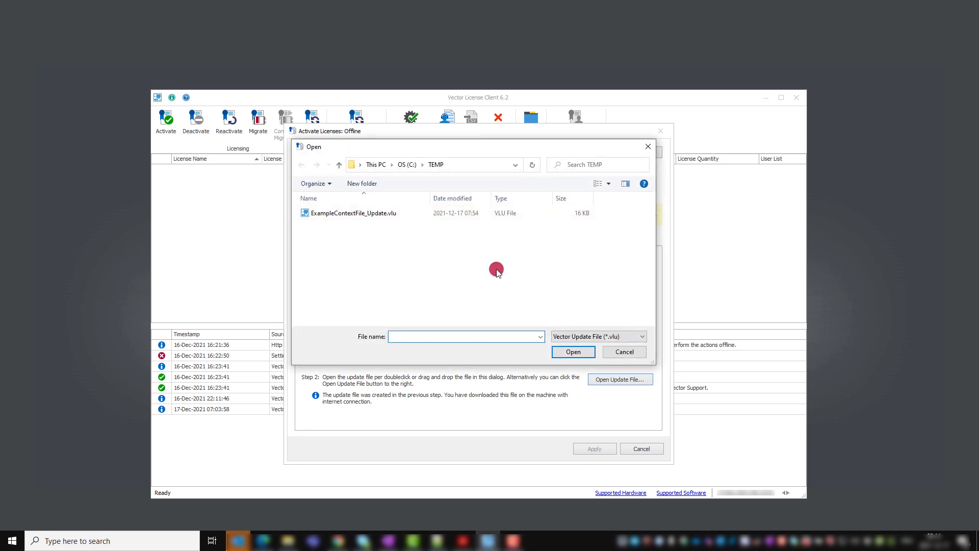
click(352, 213)
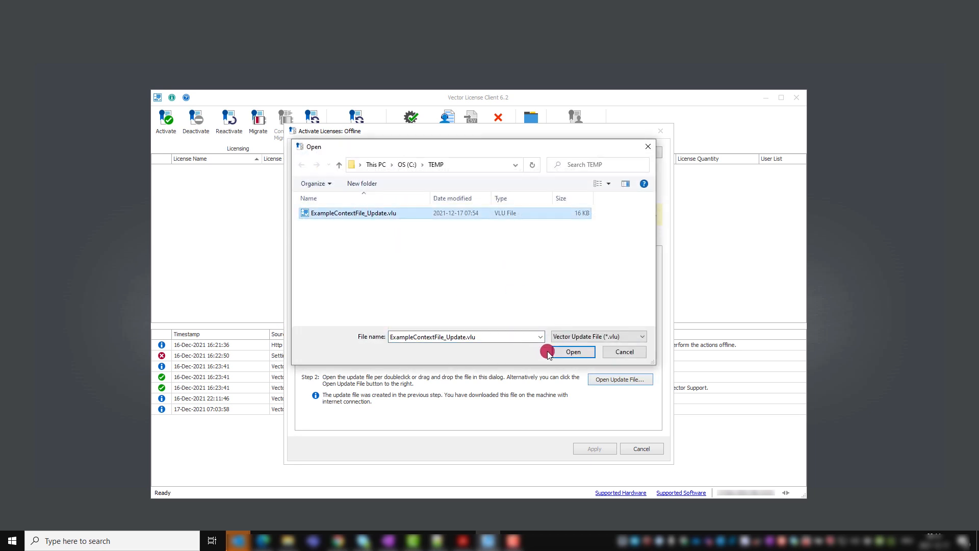
click(571, 352)
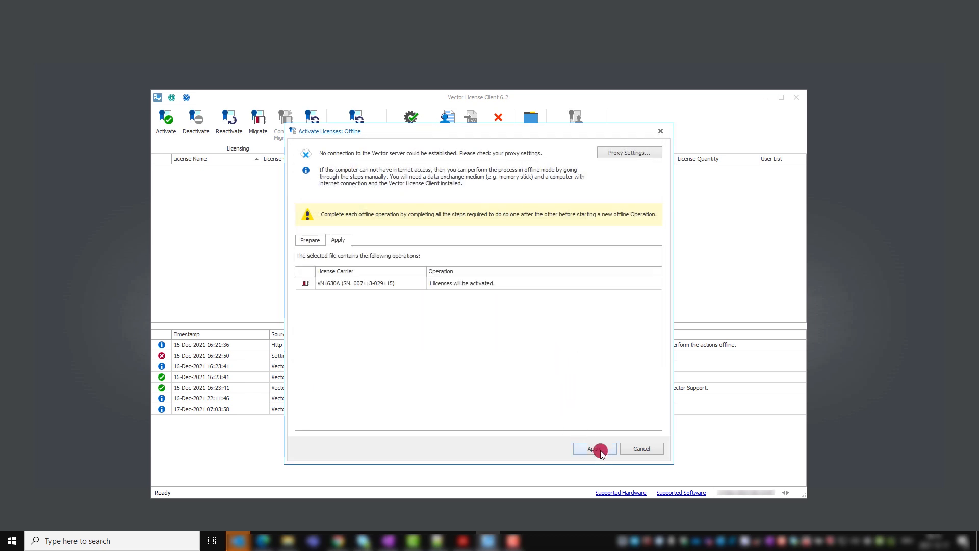
click(591, 448)
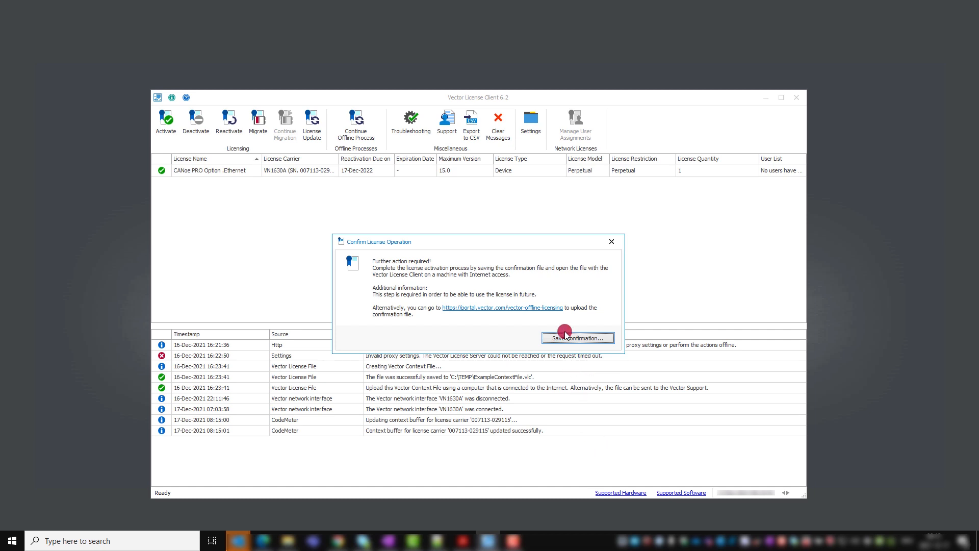
- Save ExampleContextFile_Receipt.vlr into C:\TEMP, view it in its folder, and dismiss the message
click(575, 337)
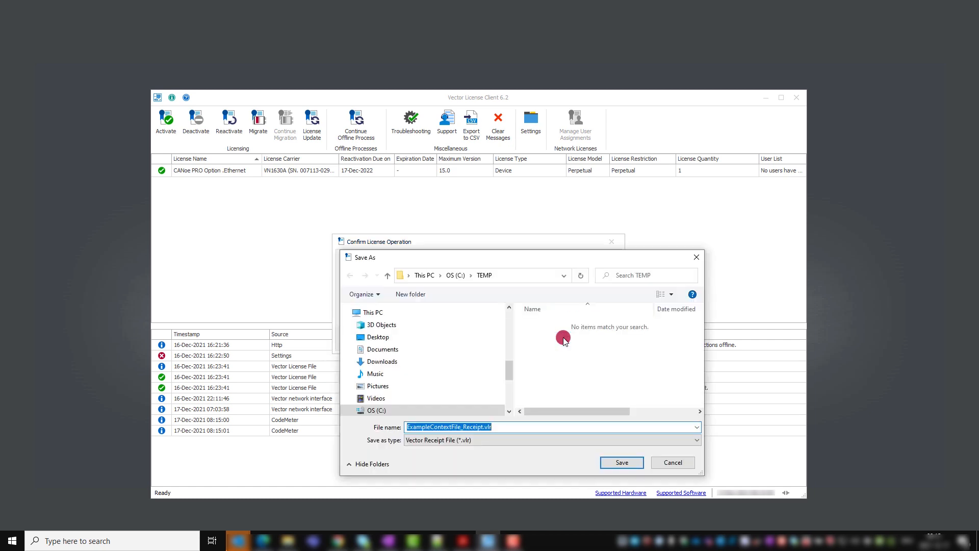
click(621, 462)
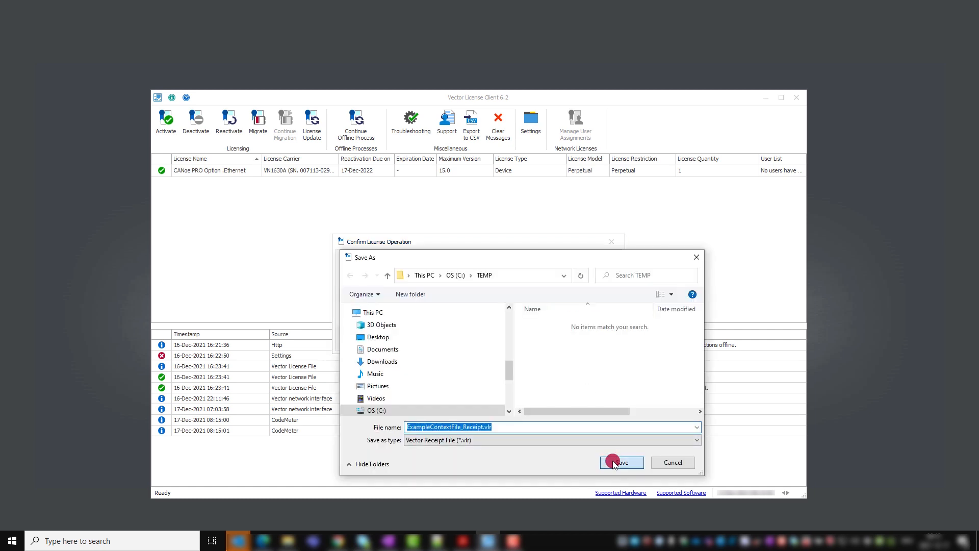
click(621, 462)
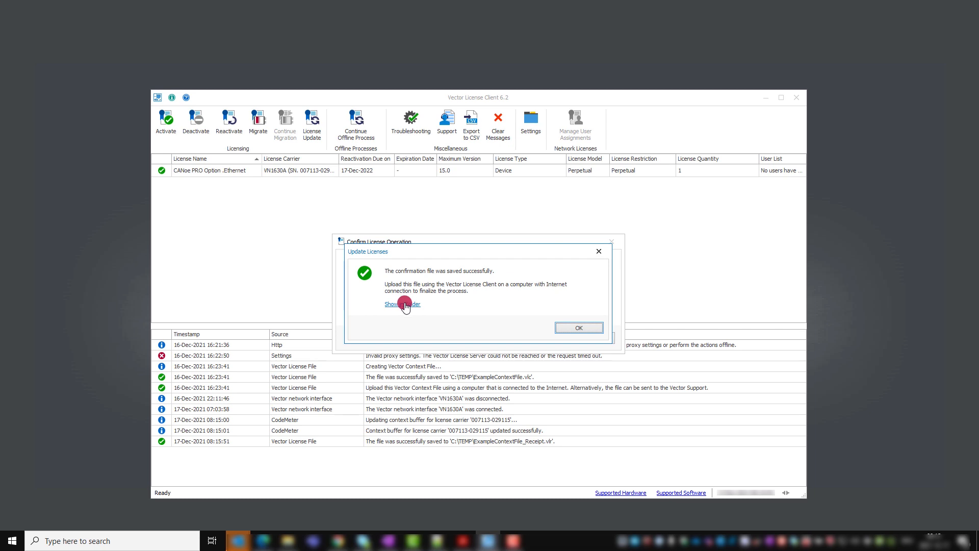
click(402, 304)
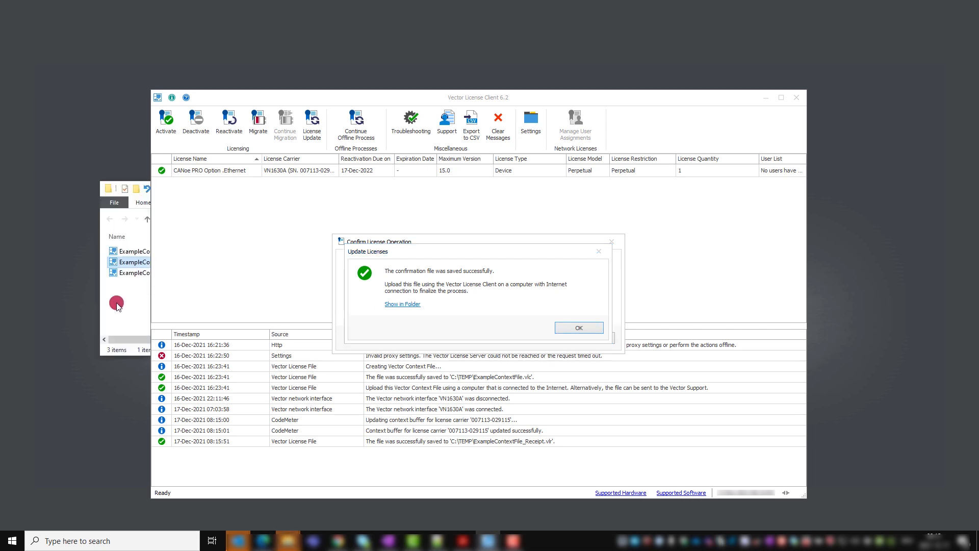
click(402, 304)
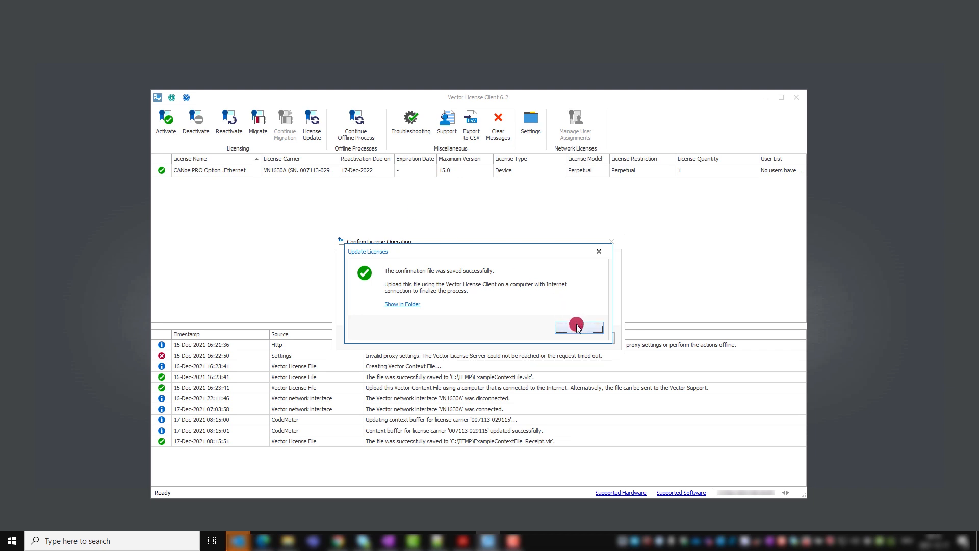
click(578, 328)
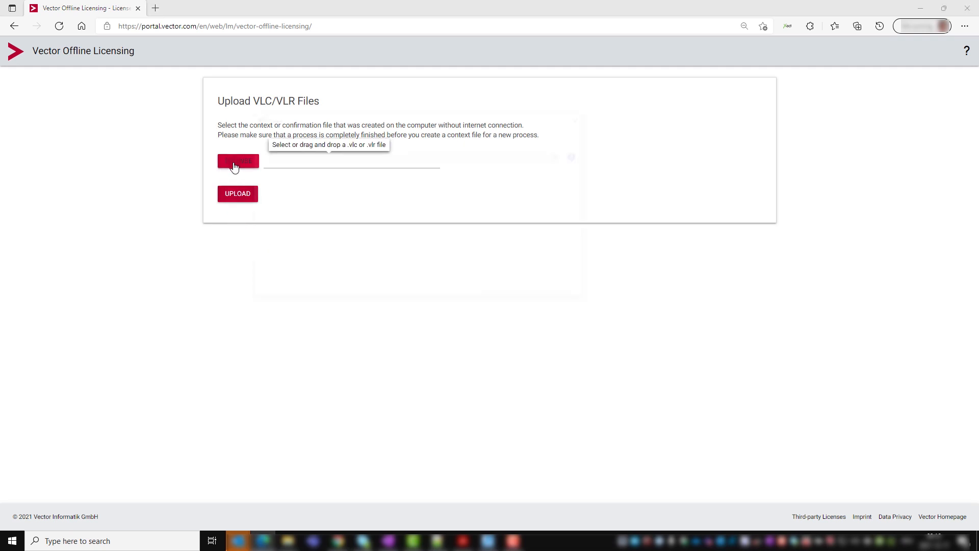
- Upload ExampleContextFile_Receipt.vlr to the Vector Offline Licensing portal
click(237, 161)
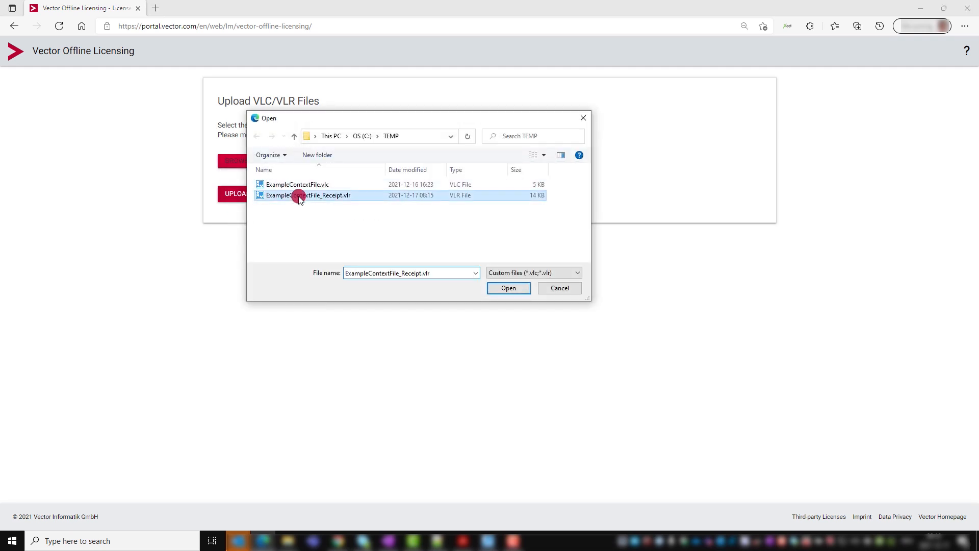
click(508, 288)
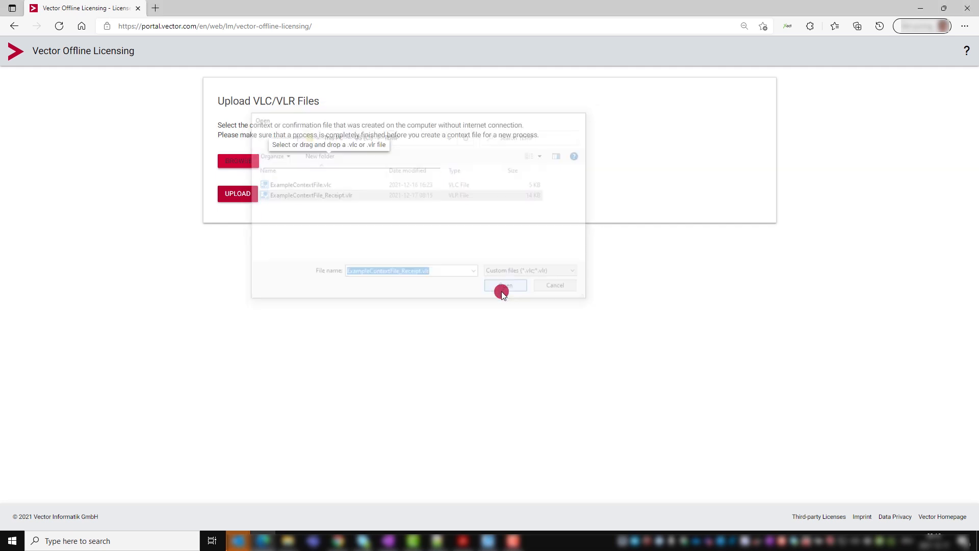
click(505, 286)
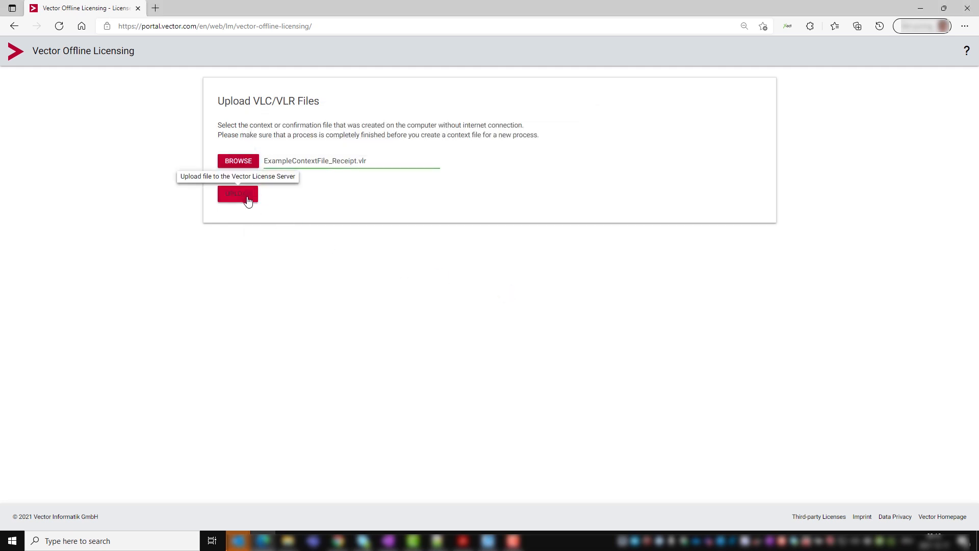
click(236, 193)
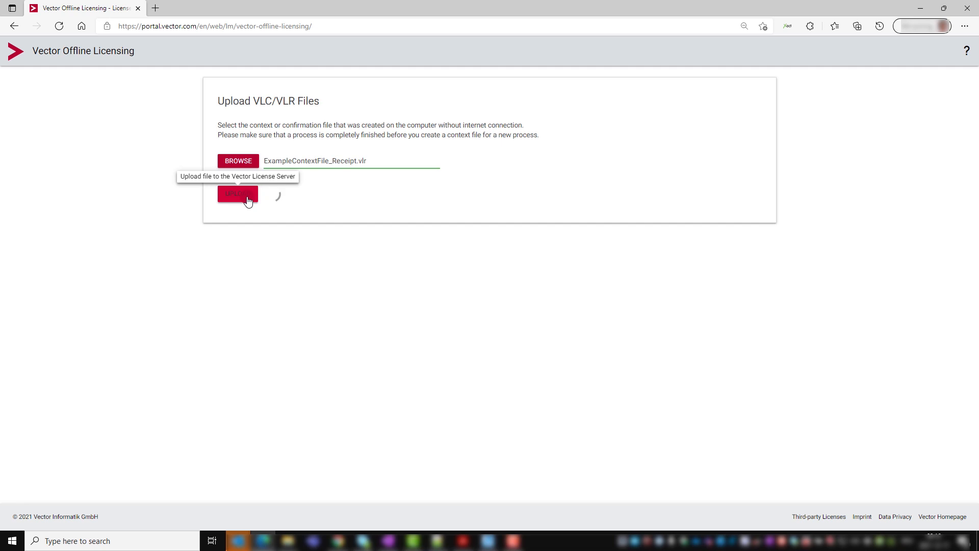
click(237, 194)
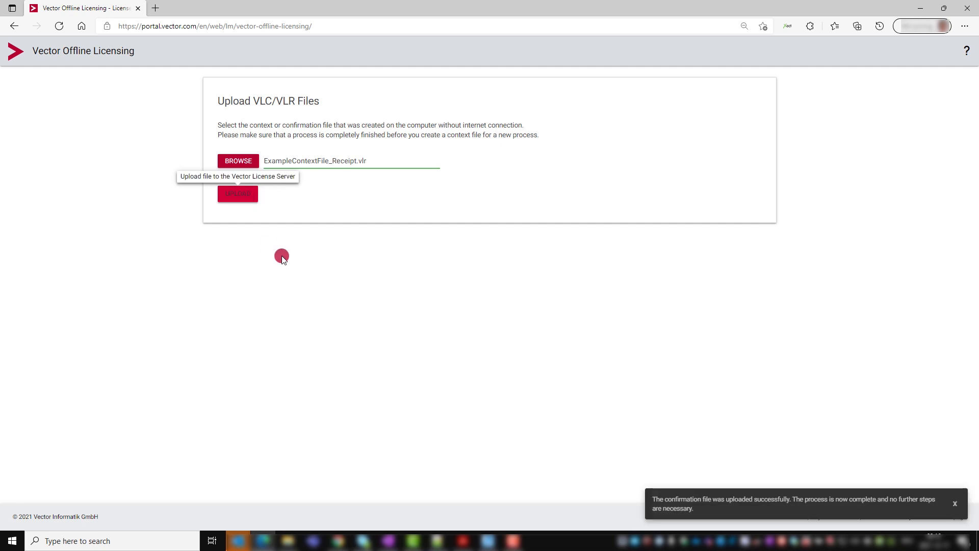